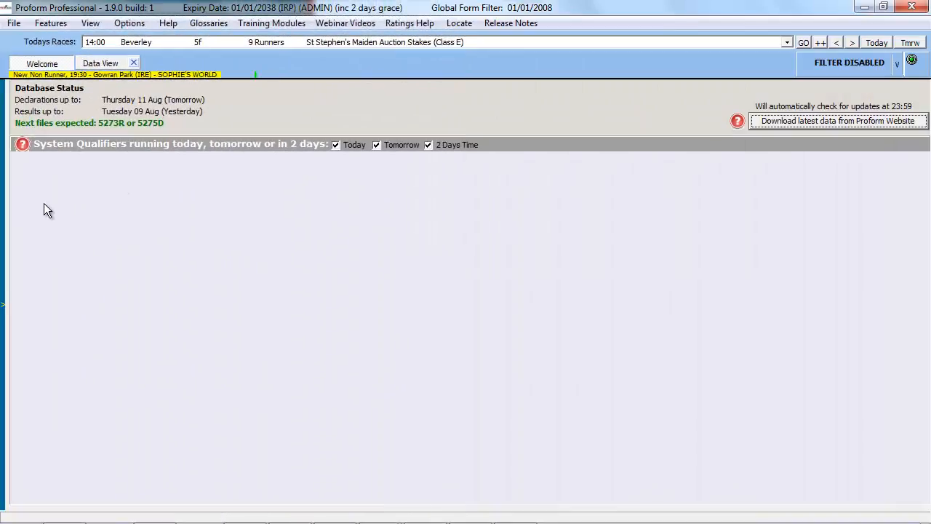
# - Start the System Builder from the Features menu on a new, empty system
pyautogui.click(49, 23)
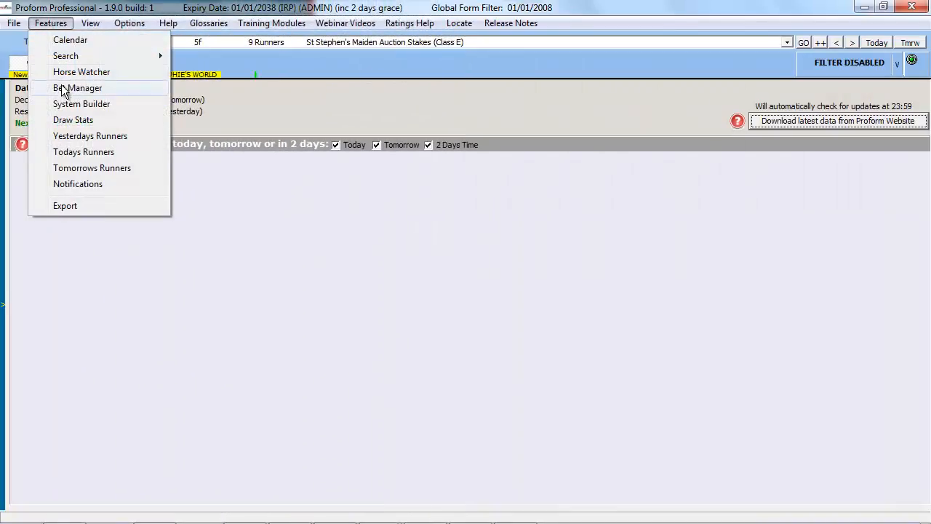
pyautogui.click(81, 103)
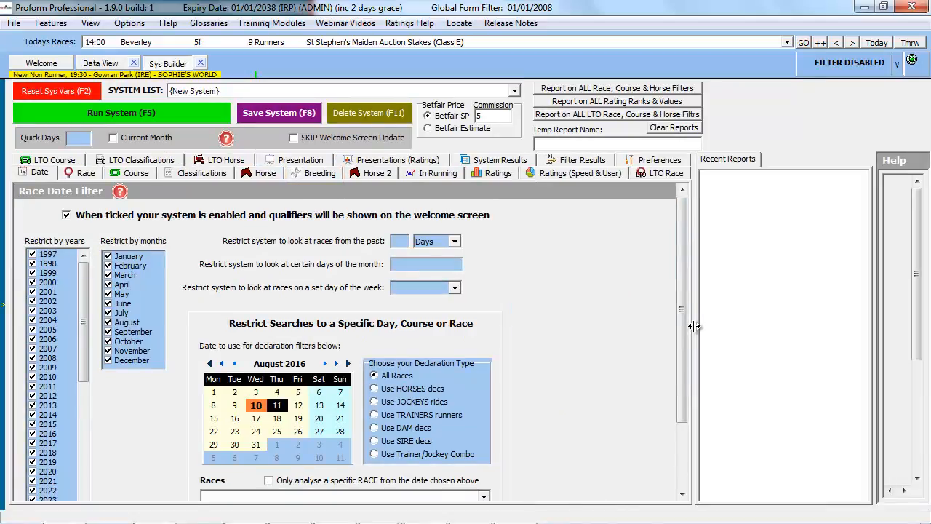
# - Show the Breeding filters with the sire, dam and damsire criteria
pyautogui.click(320, 173)
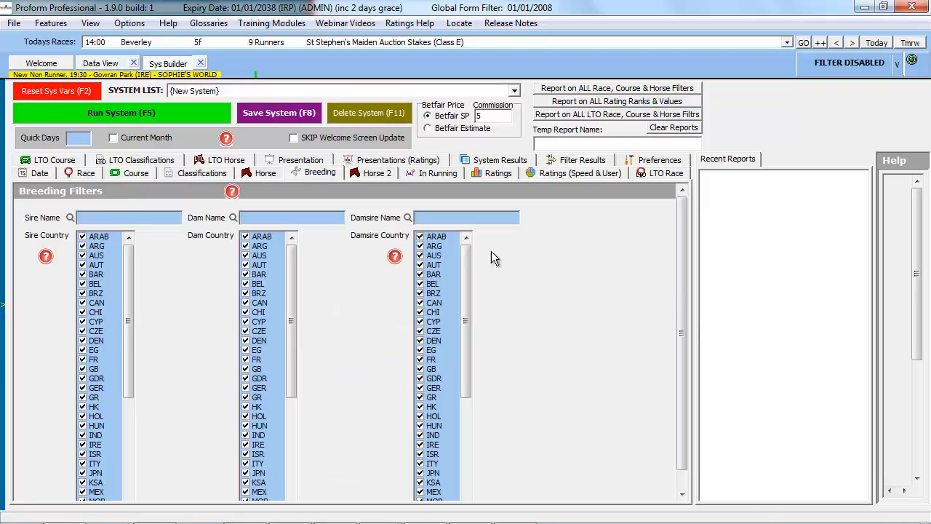
pyautogui.moveTo(658, 304)
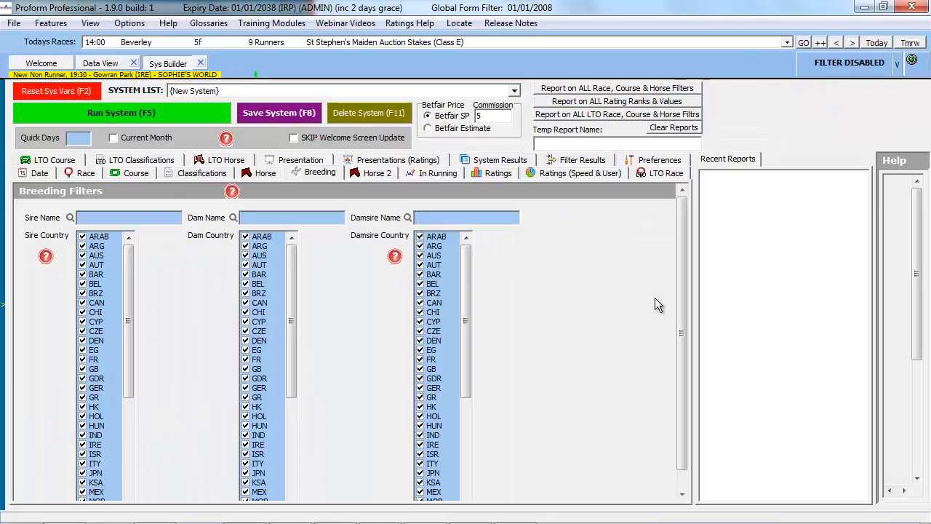
pyautogui.moveTo(410, 224)
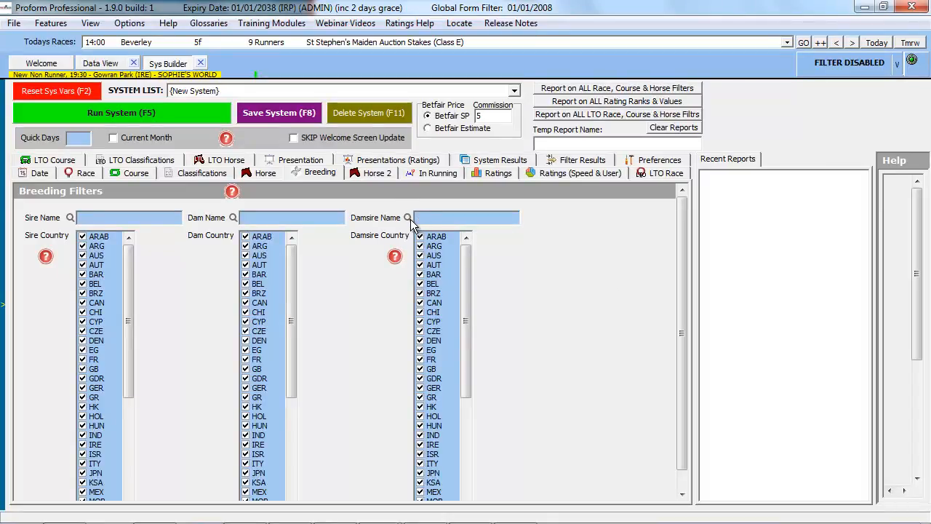
# - Set the damsire name filter to Pivotal via the damsire search
pyautogui.click(408, 218)
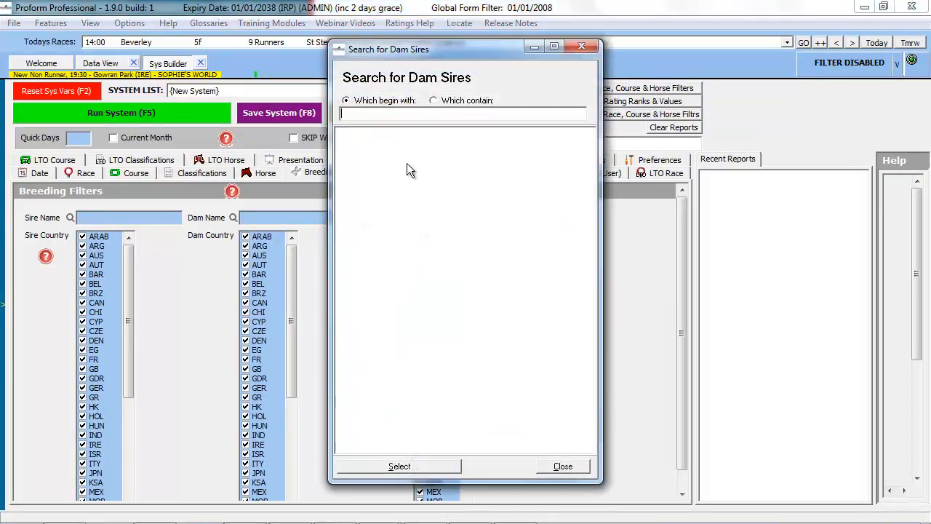
pyautogui.write('pl')
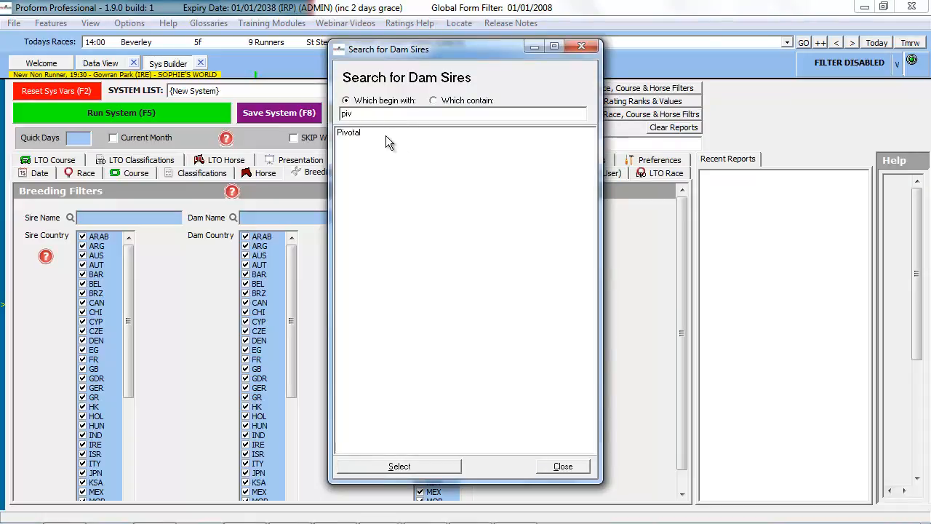
pyautogui.click(349, 131)
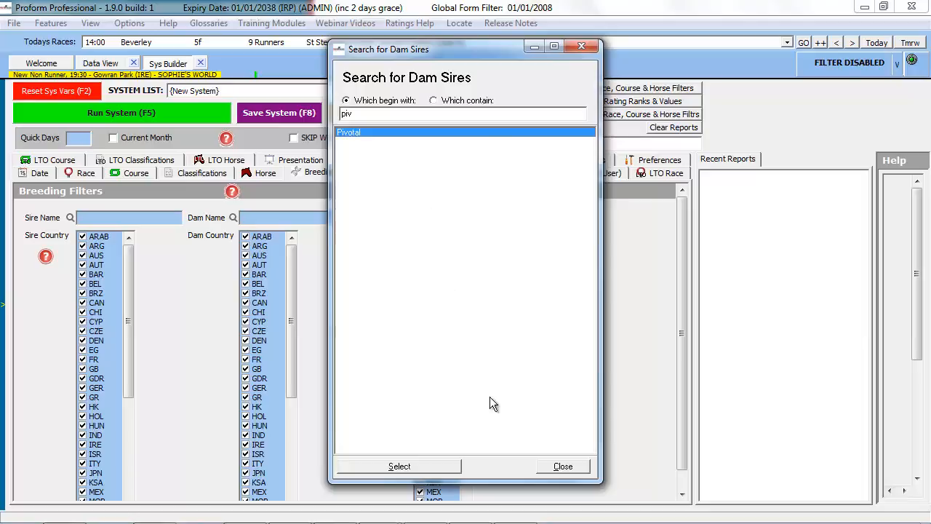
pyautogui.click(399, 465)
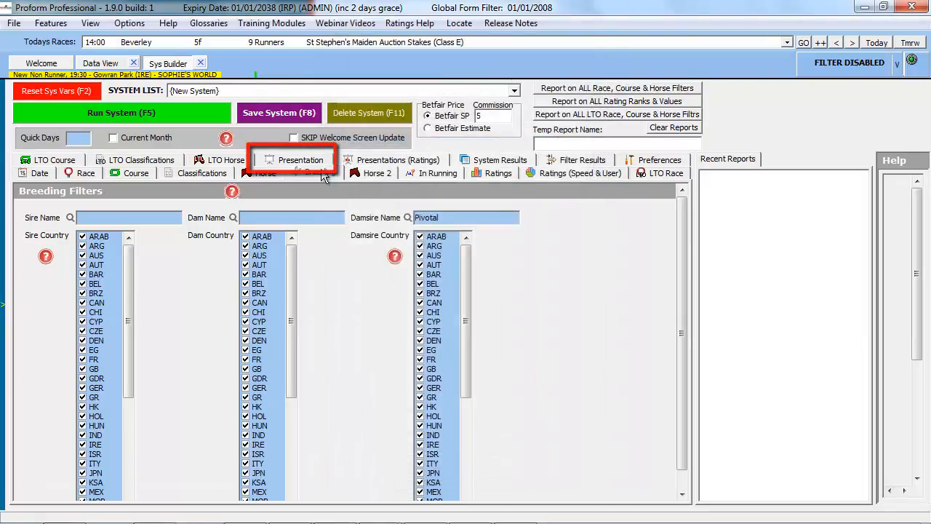
# - Run the system unrestricted from the Presentation options, confirming the warning, to get a first report
pyautogui.click(300, 158)
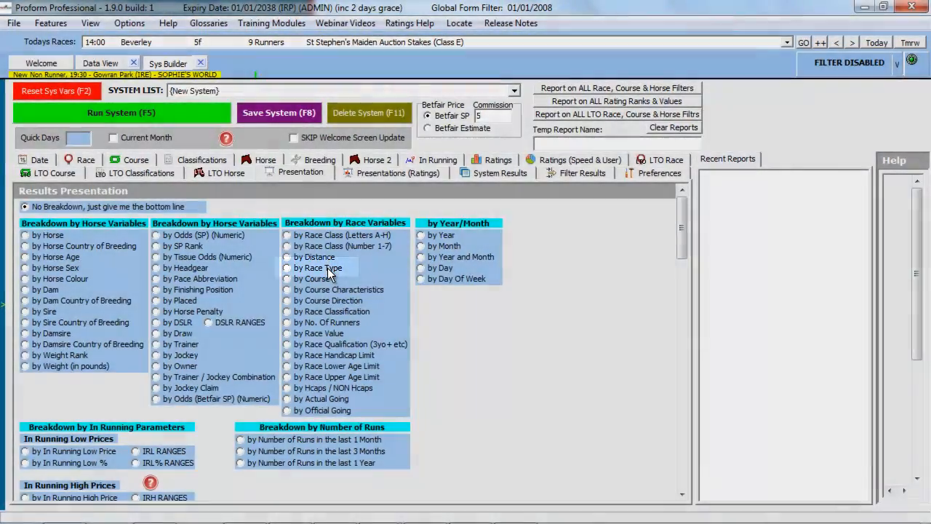
pyautogui.click(287, 268)
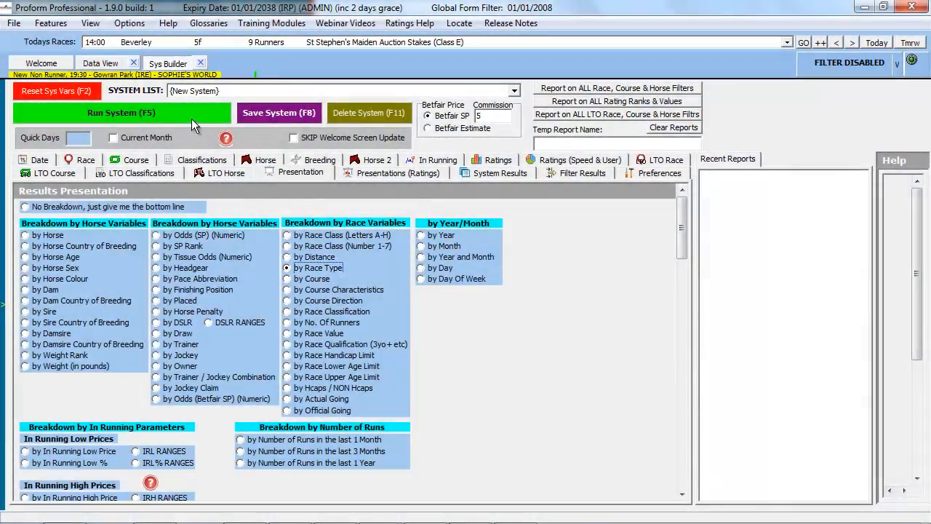
pyautogui.click(122, 112)
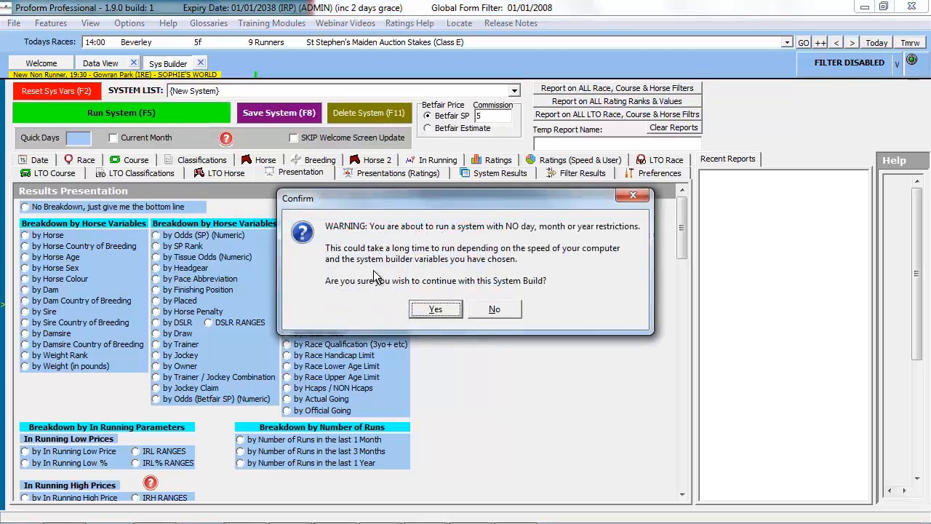
pyautogui.click(435, 309)
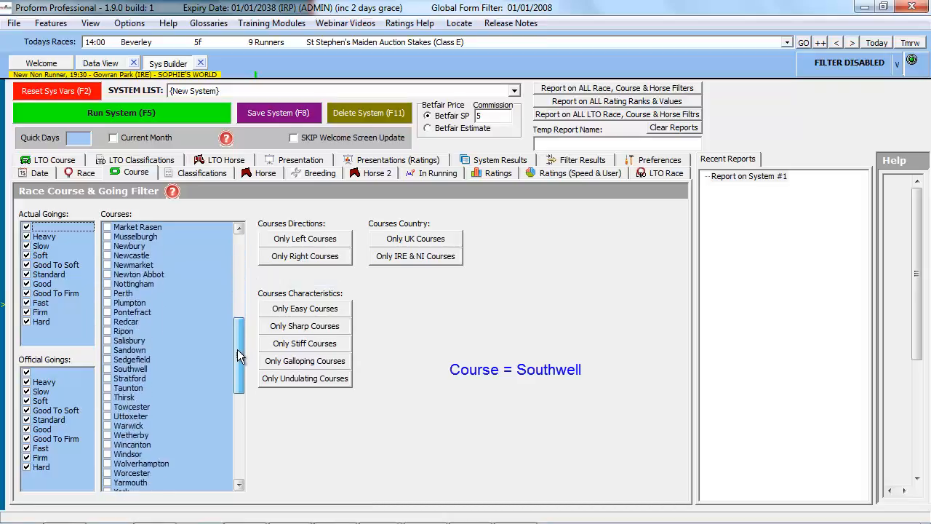
# - Tick Southwell in the Courses list and move on to the race filters
pyautogui.click(129, 370)
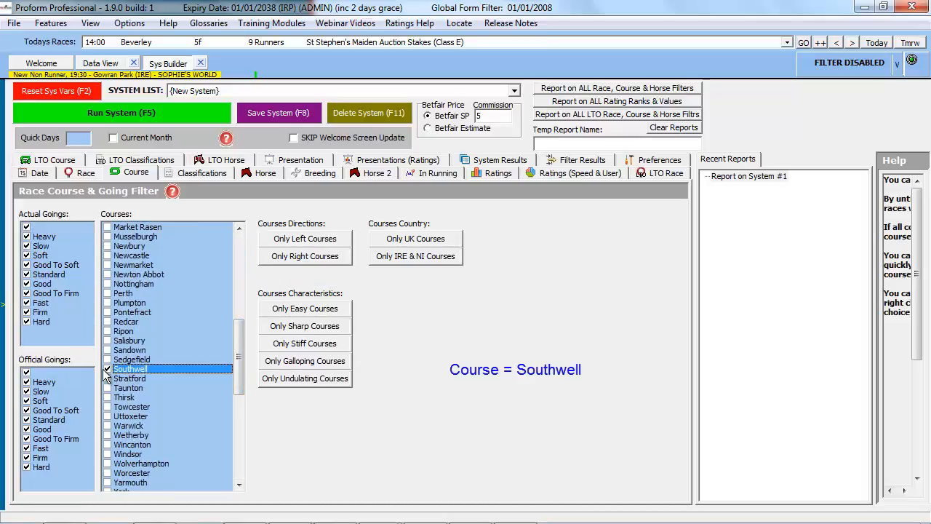
pyautogui.click(108, 370)
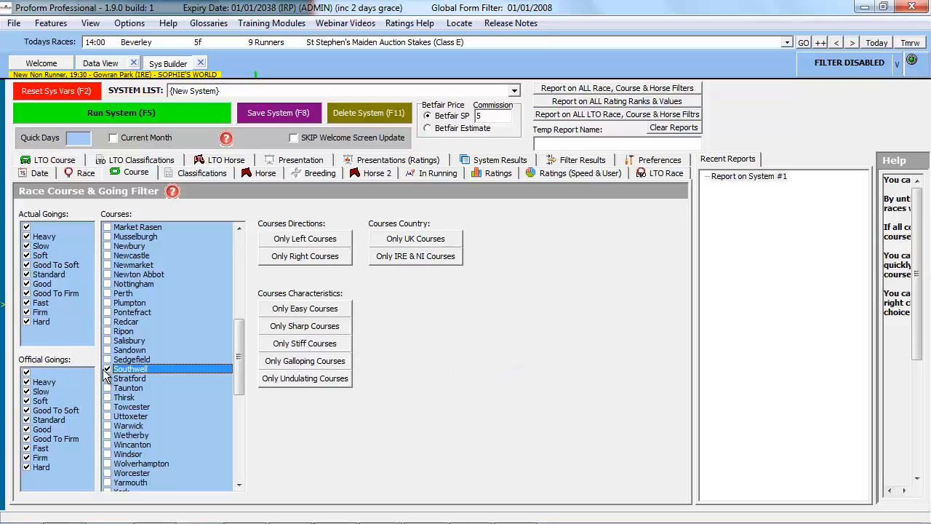
pyautogui.click(85, 171)
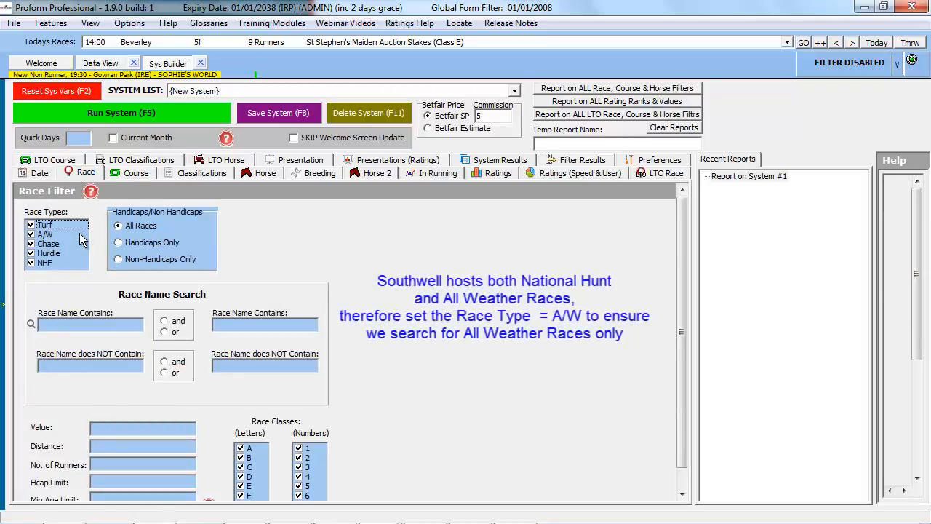
# - Restrict the race type to A/W only and move on to the result filters
pyautogui.click(32, 224)
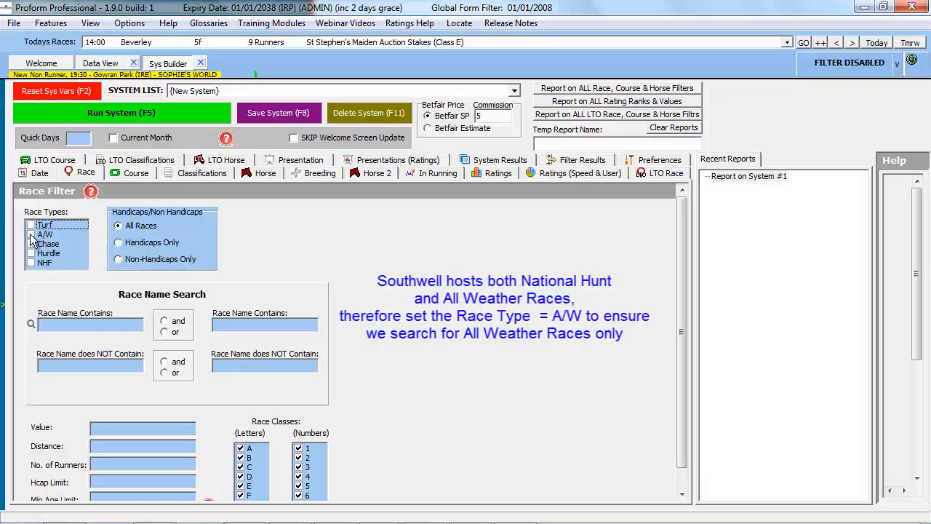
pyautogui.click(45, 232)
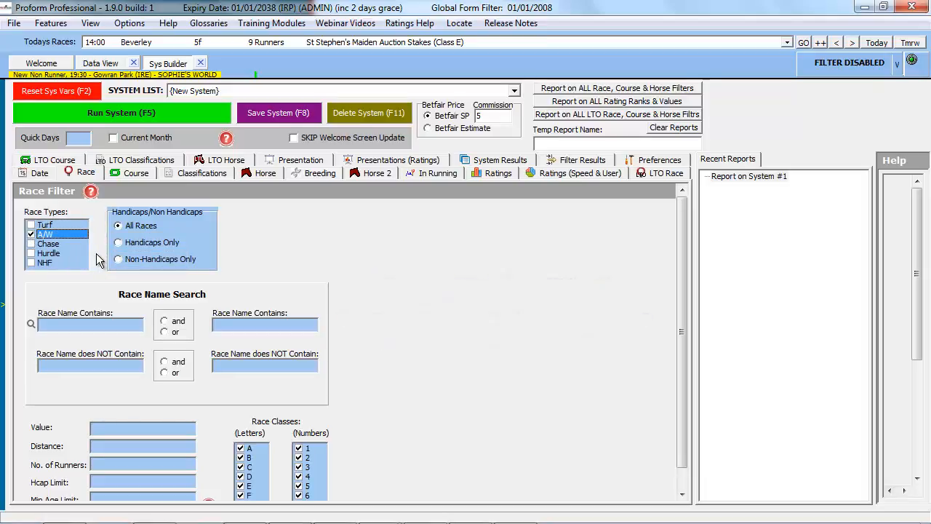
pyautogui.moveTo(393, 196)
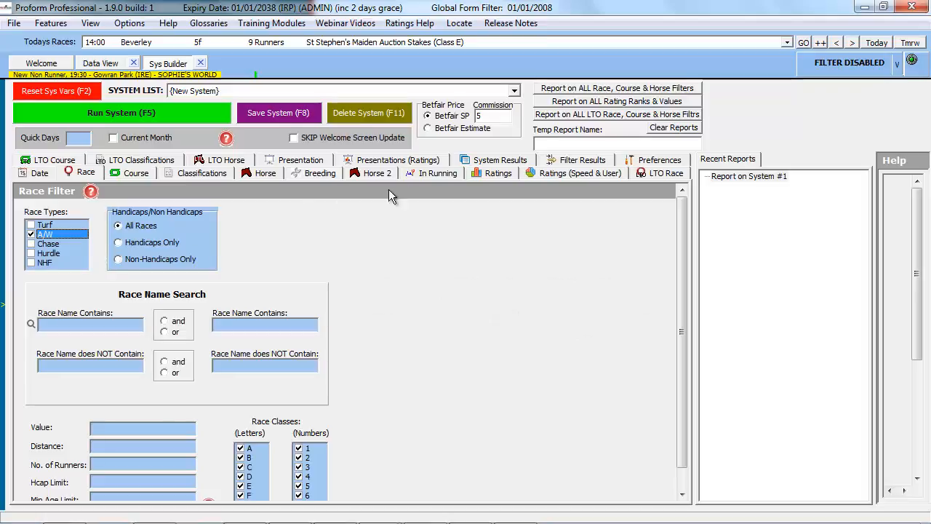
pyautogui.click(582, 159)
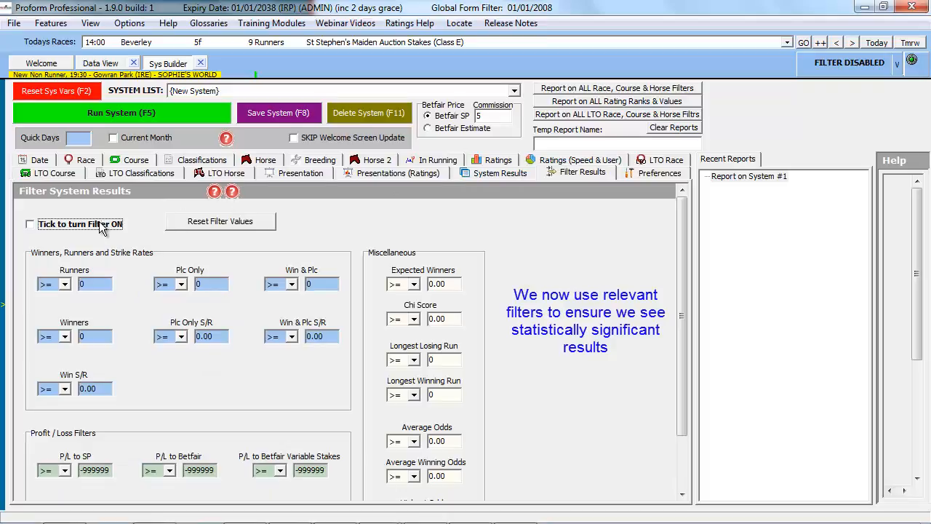
# - Switch result filtering on with Expected Winners 5 and Chi Score 3
pyautogui.click(30, 225)
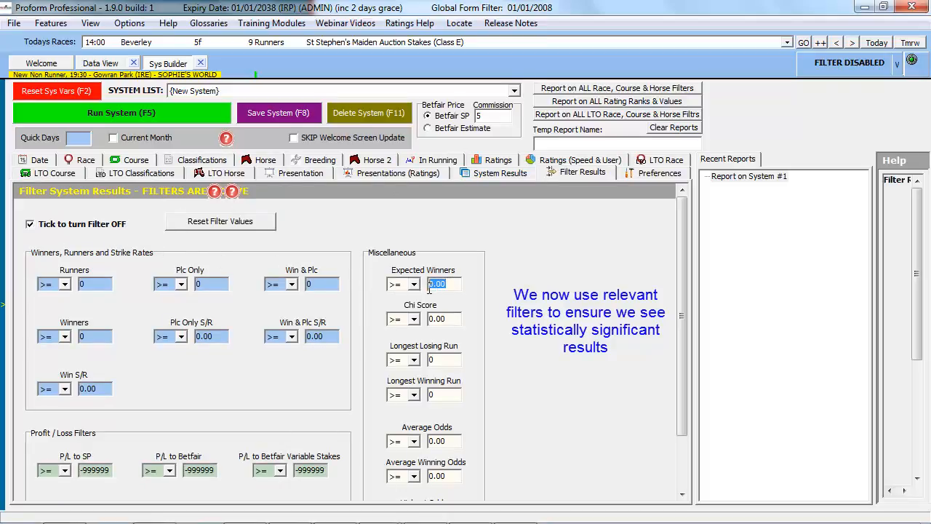
pyautogui.write('5')
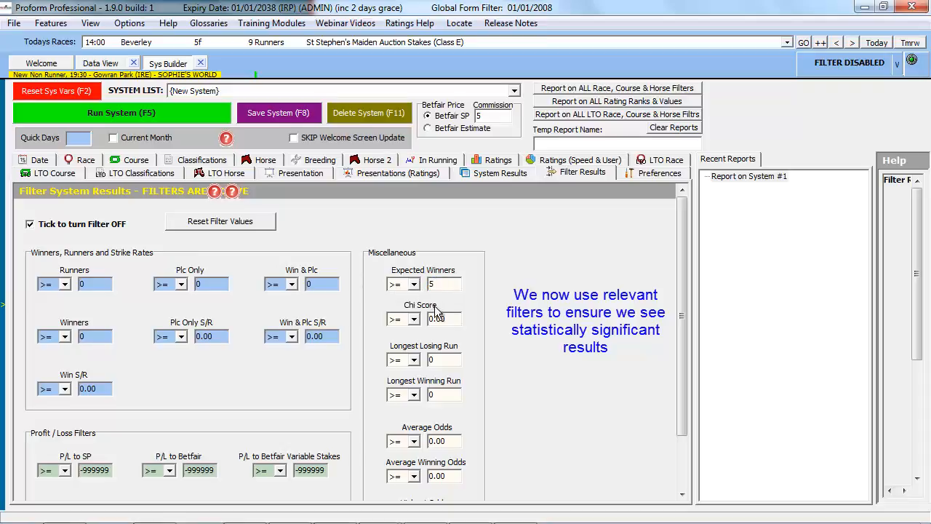
pyautogui.tripleClick(440, 319)
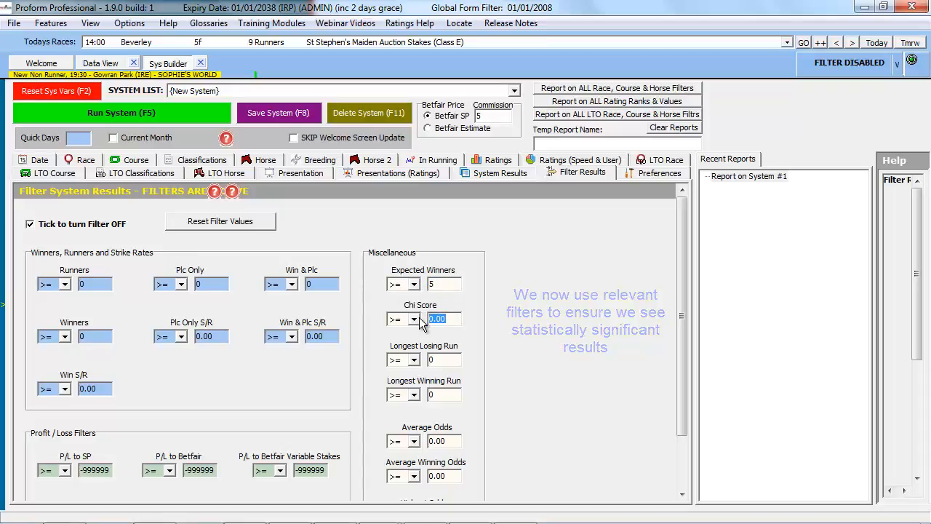
pyautogui.write('3')
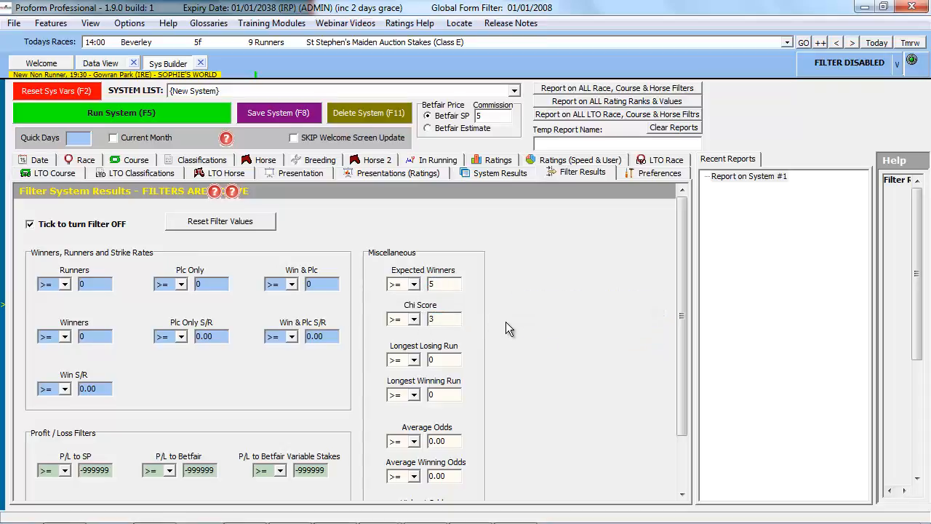
pyautogui.click(444, 319)
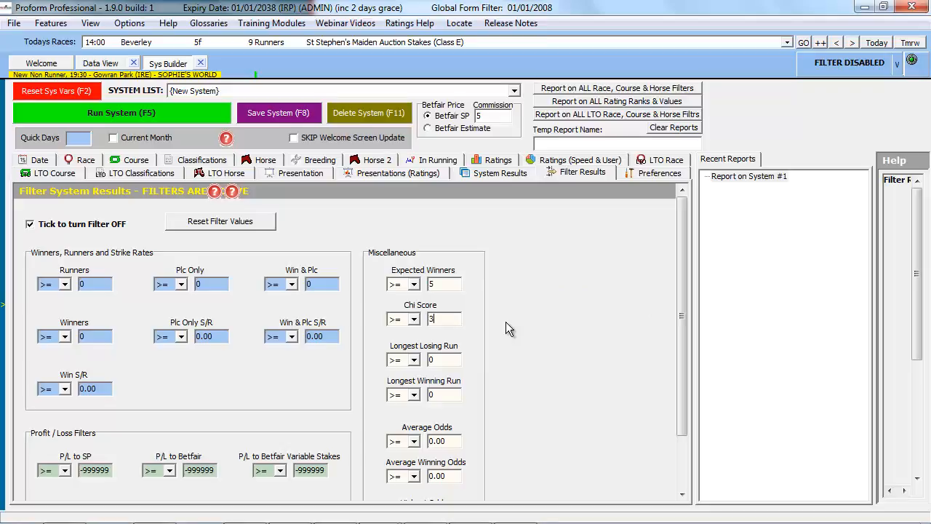
# - Set the presentation to break results down by damsire
pyautogui.click(300, 172)
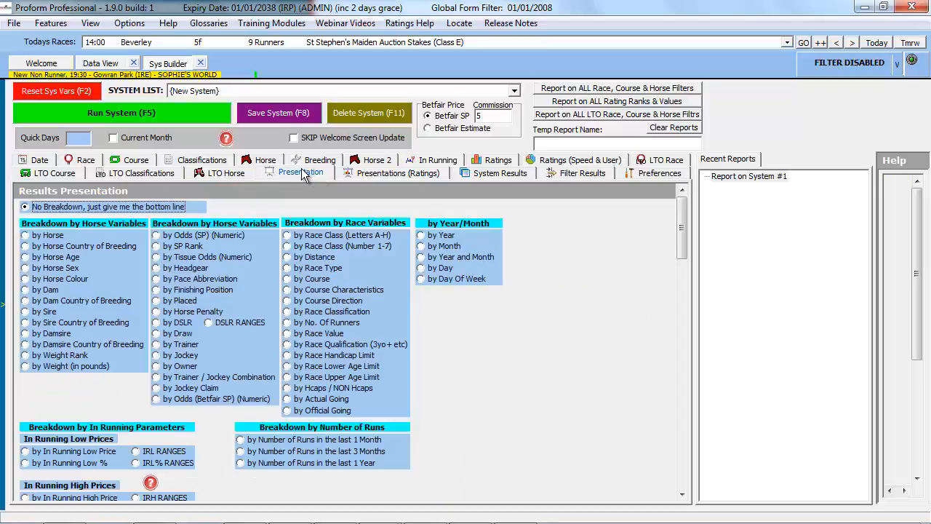
pyautogui.click(32, 334)
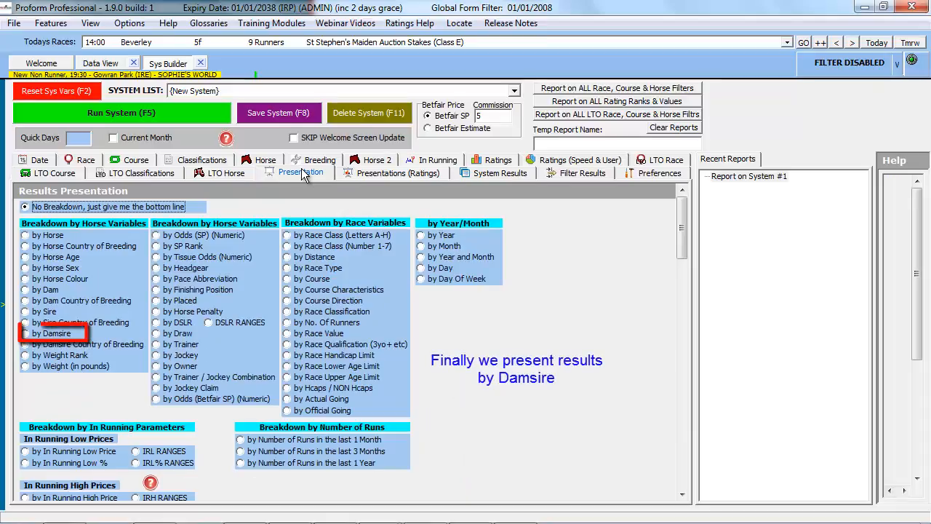
pyautogui.click(27, 334)
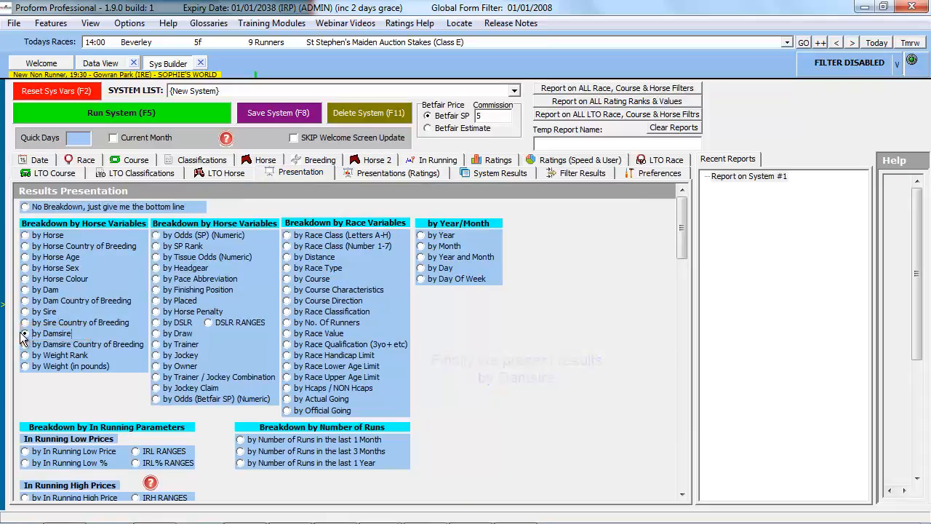
pyautogui.click(25, 333)
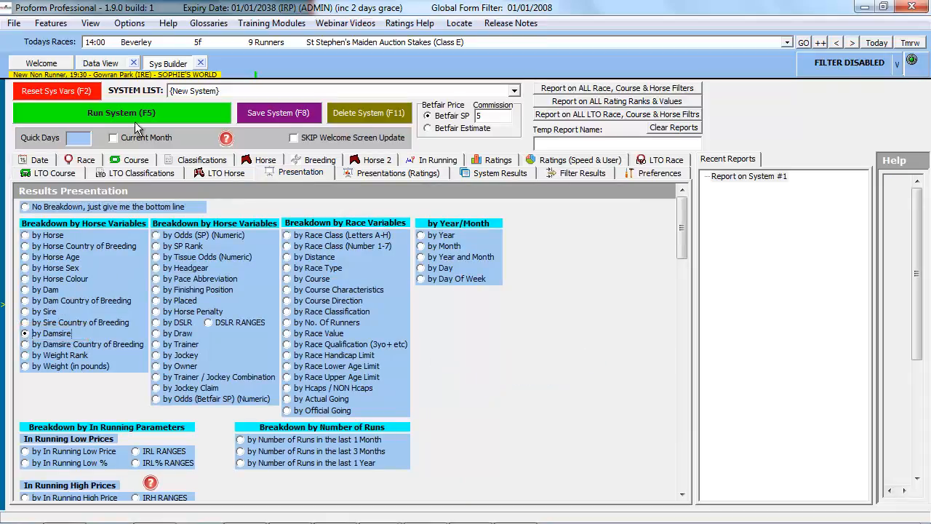
# - Run the system with no date restriction, sort the breakdown by winners and enlarge the results grid
pyautogui.click(123, 113)
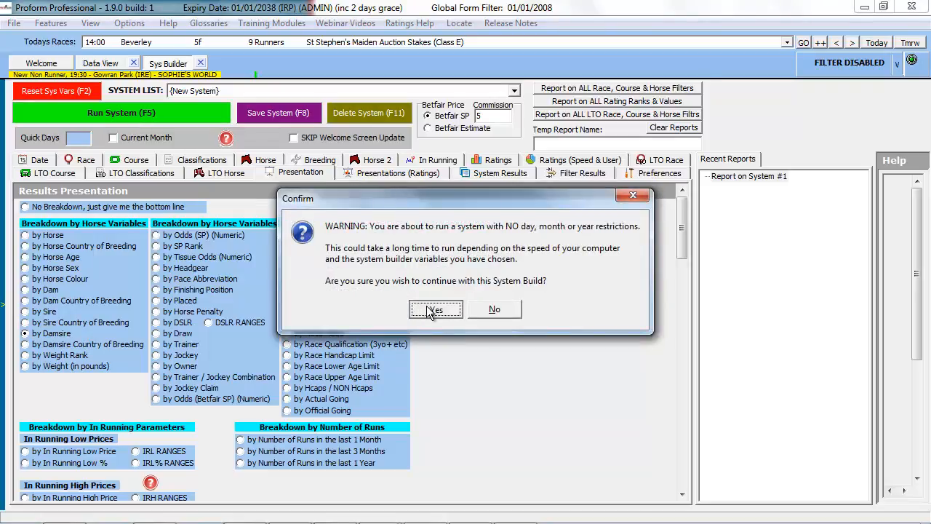
pyautogui.click(435, 309)
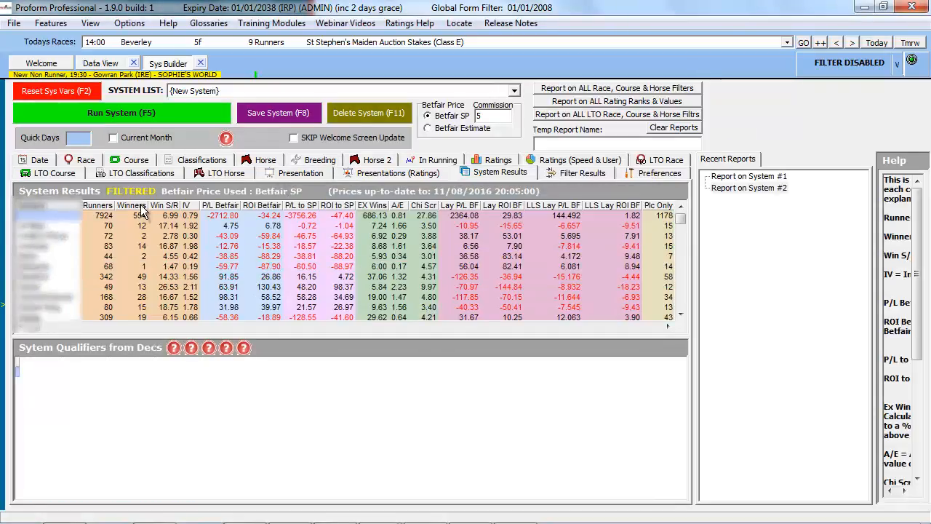
pyautogui.click(131, 206)
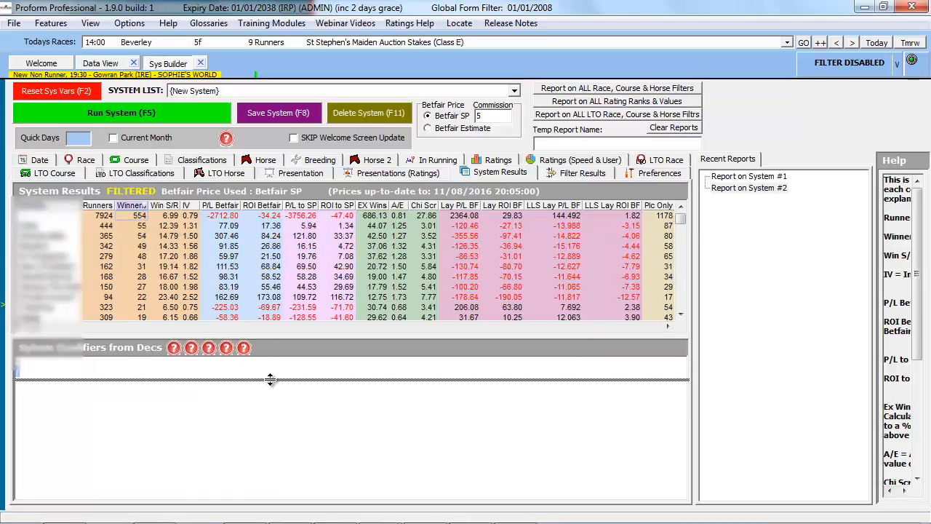
pyautogui.moveTo(274, 379); pyautogui.dragTo(274, 386)
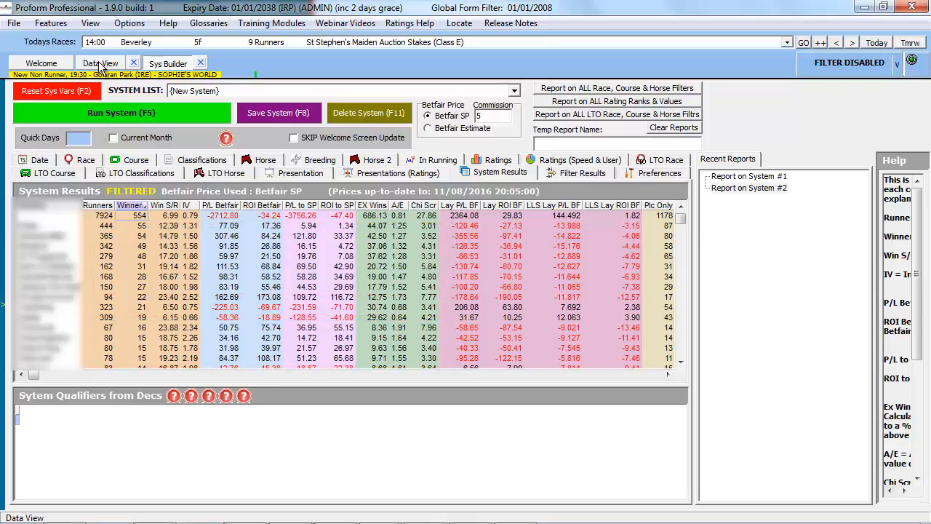
# - Switch to the race card Data View and show Horse Form and Prior Form in the lower pane
pyautogui.click(101, 65)
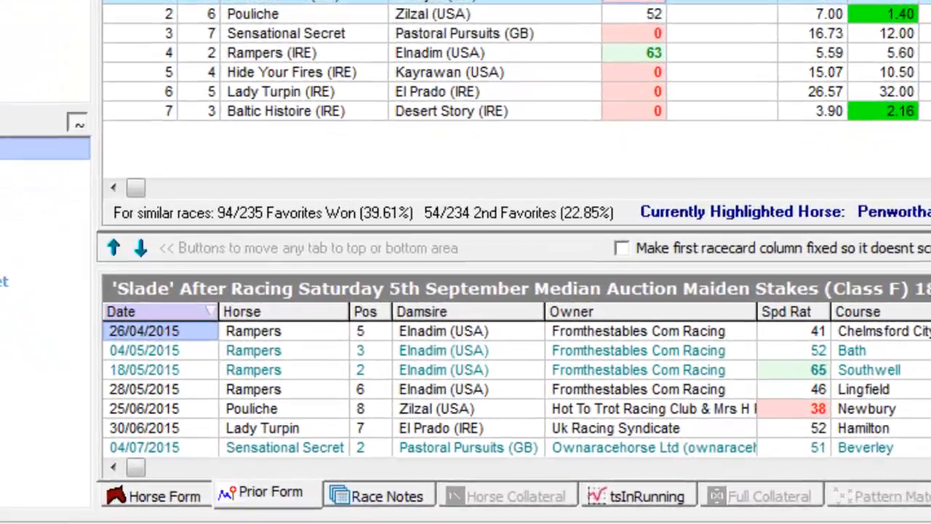
pyautogui.click(139, 495)
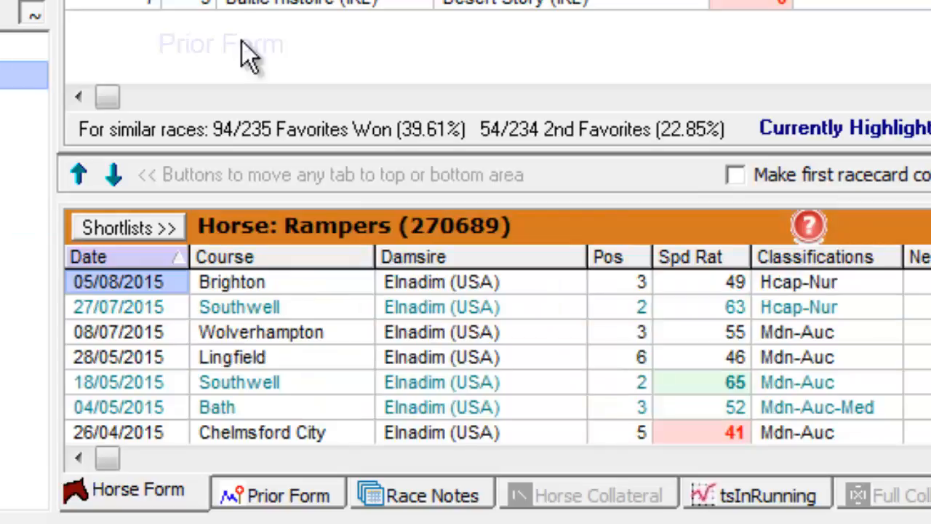
pyautogui.click(278, 495)
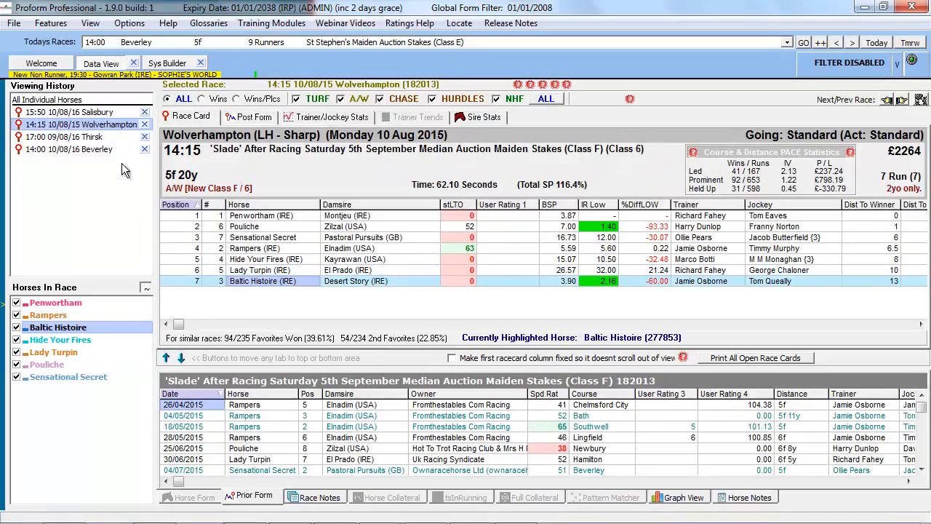
# - Select the Thirsk race then the Wolverhampton race from the viewing history to see their Damsire columns
pyautogui.click(64, 137)
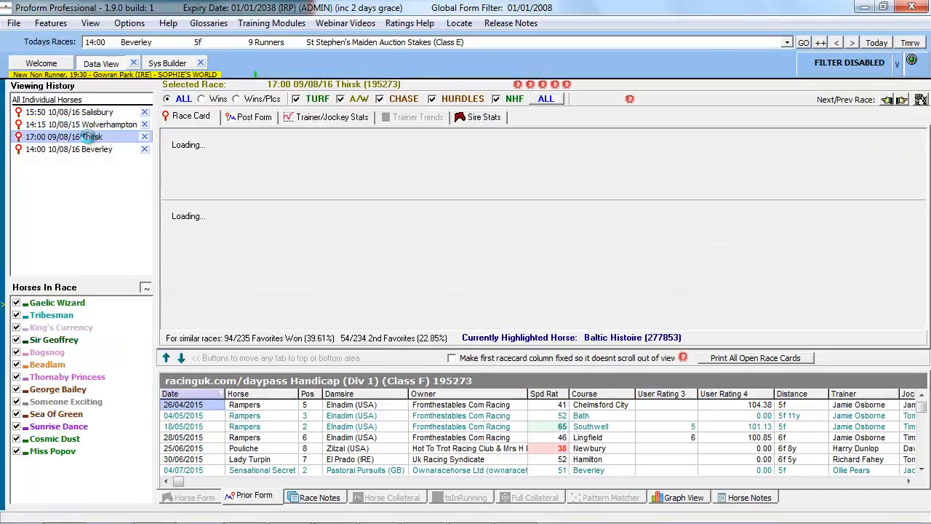
pyautogui.click(64, 137)
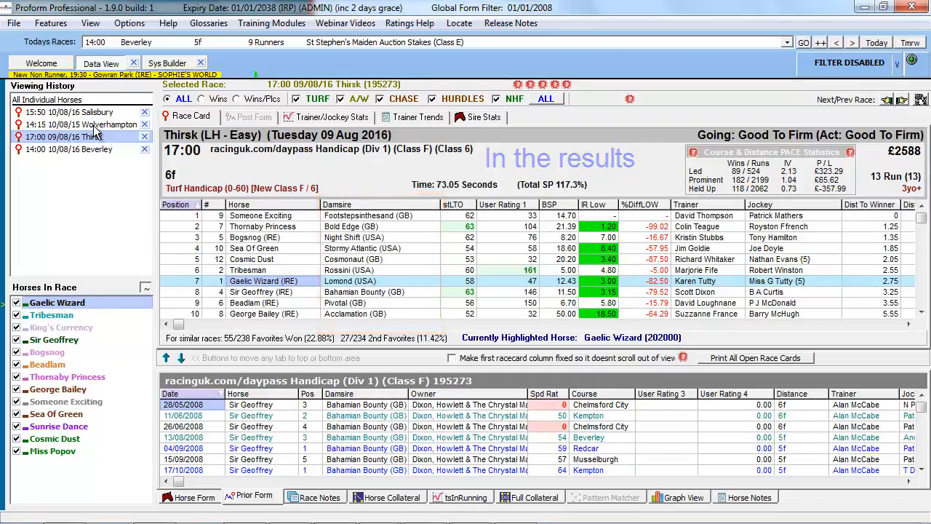
pyautogui.click(81, 125)
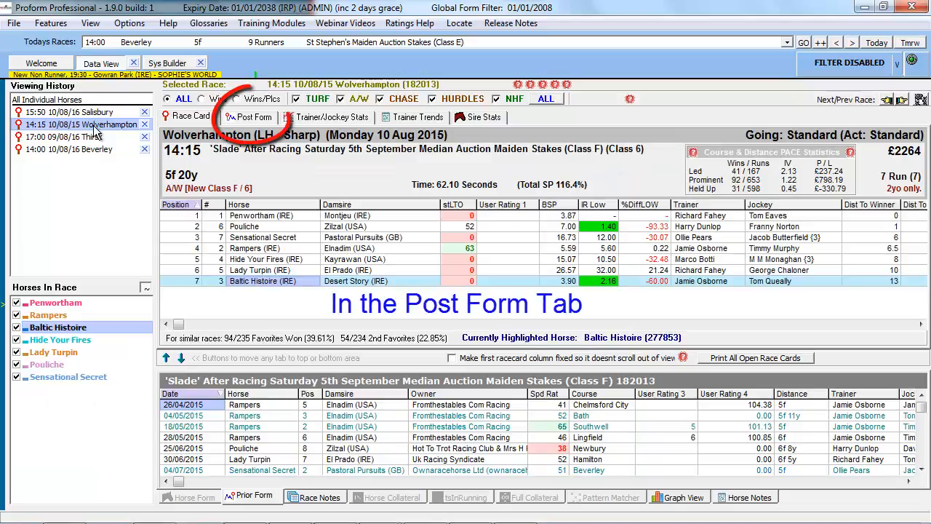
# - Show the Post Form list with its Damsire column, then return to the Thirsk race card runners list
pyautogui.click(251, 116)
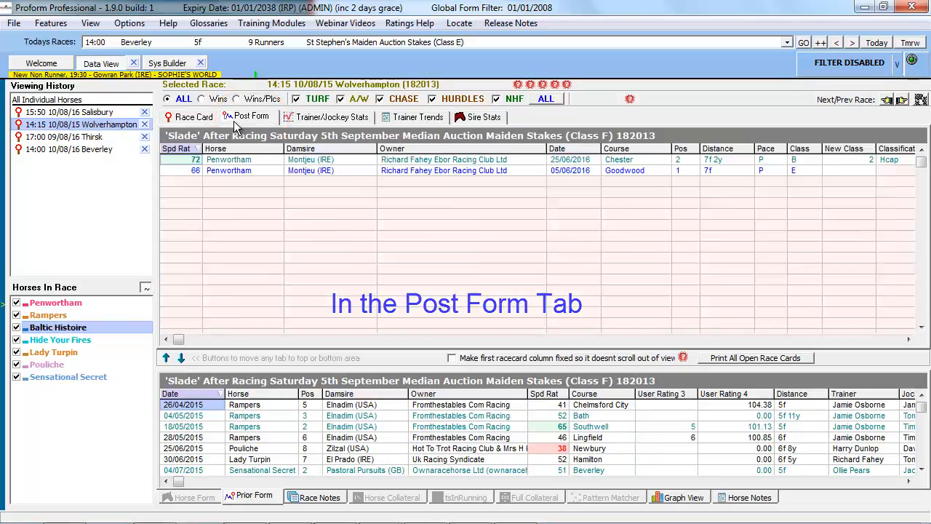
pyautogui.click(250, 117)
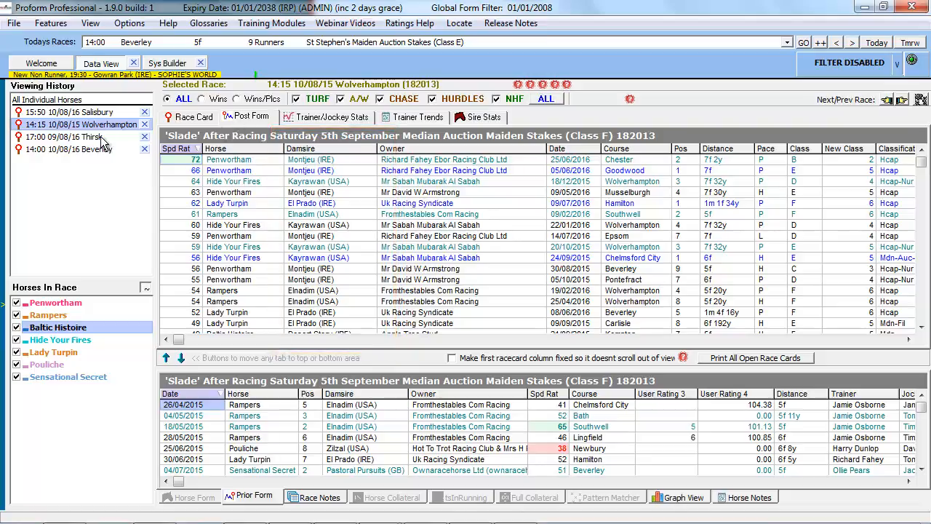
pyautogui.click(65, 137)
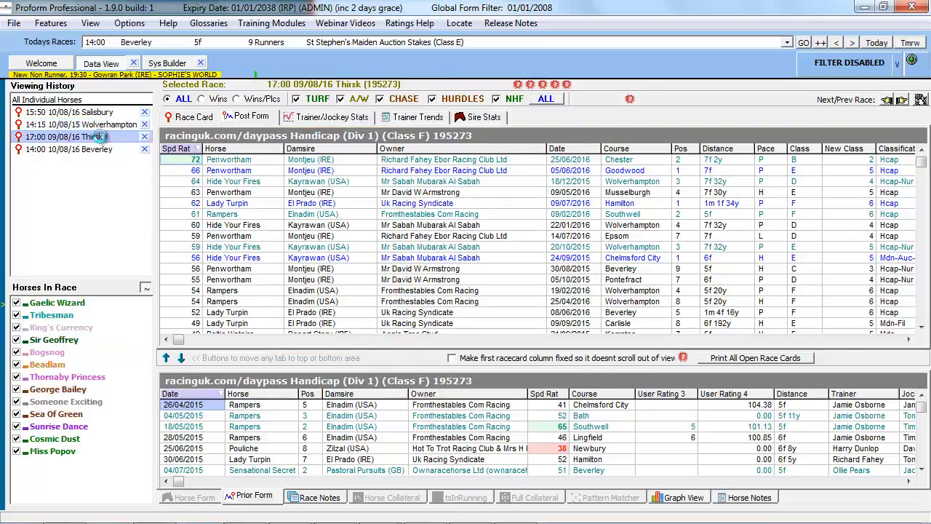
pyautogui.click(190, 116)
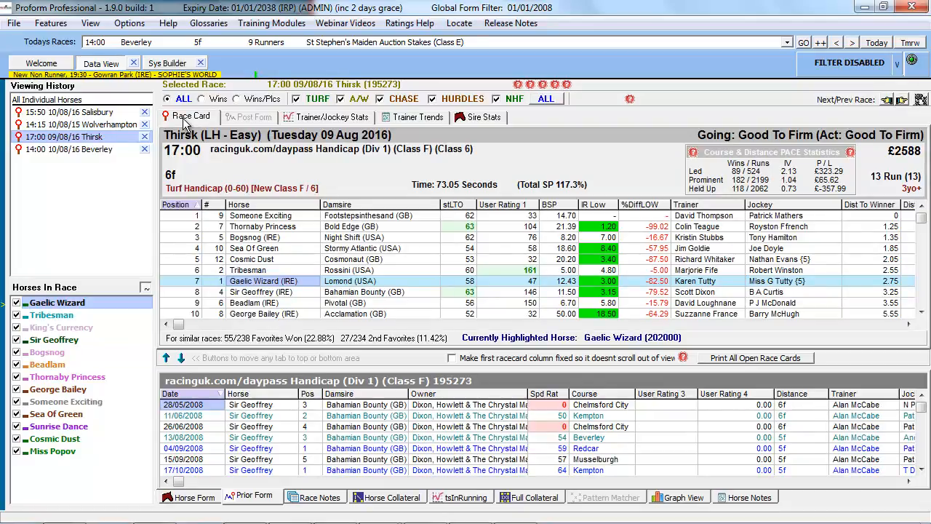
# - Tick Damsire in the System Builder preferences list of drill-down query variables
pyautogui.click(167, 64)
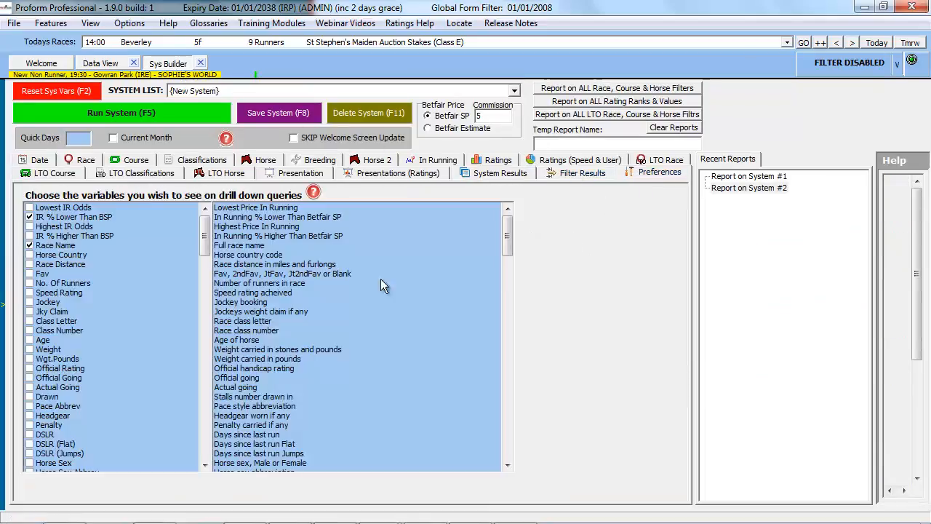
pyautogui.scroll(-3)
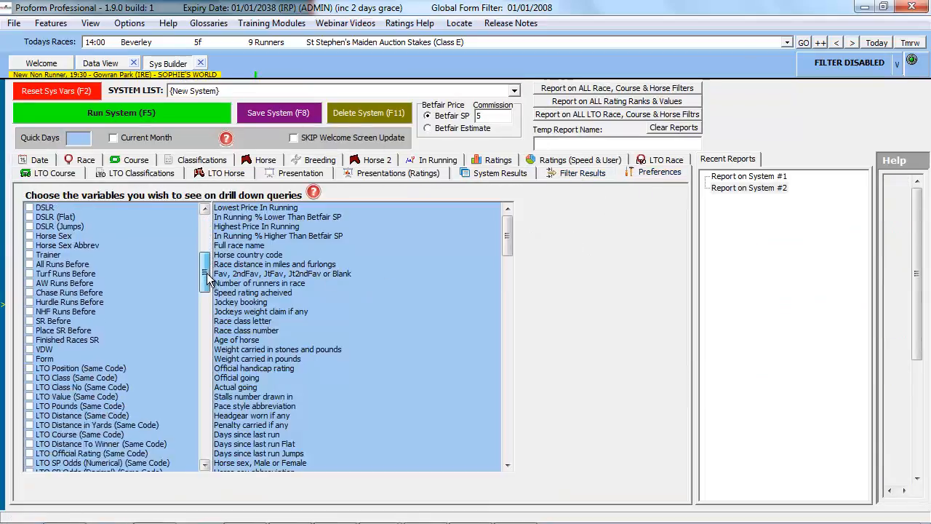
pyautogui.scroll(-3)
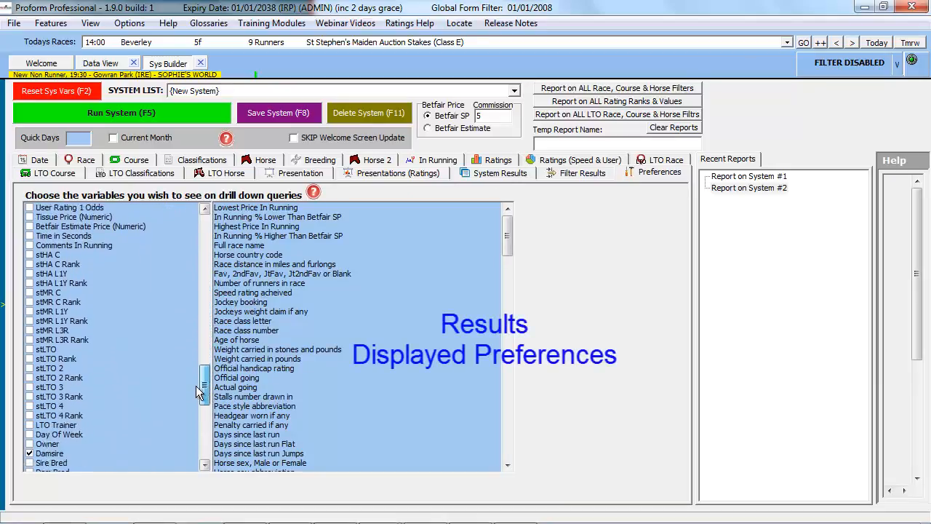
pyautogui.scroll(-3)
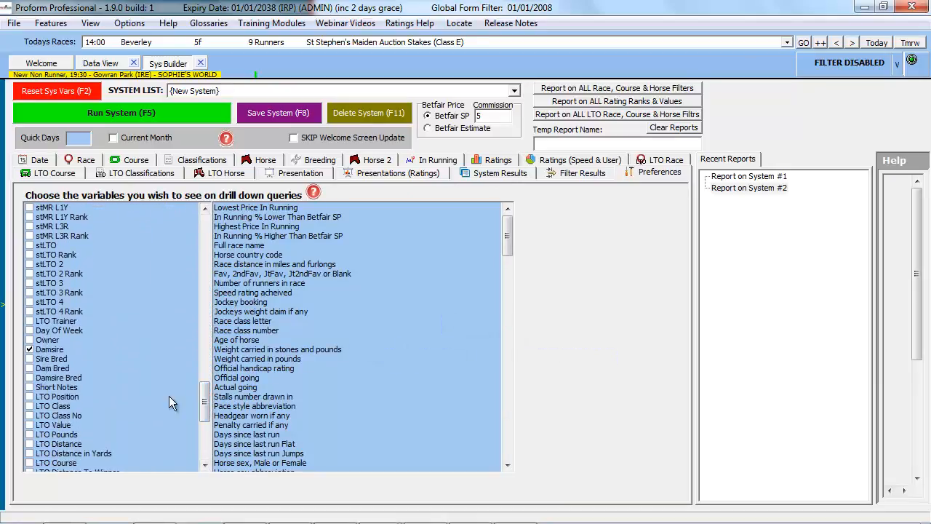
pyautogui.click(50, 349)
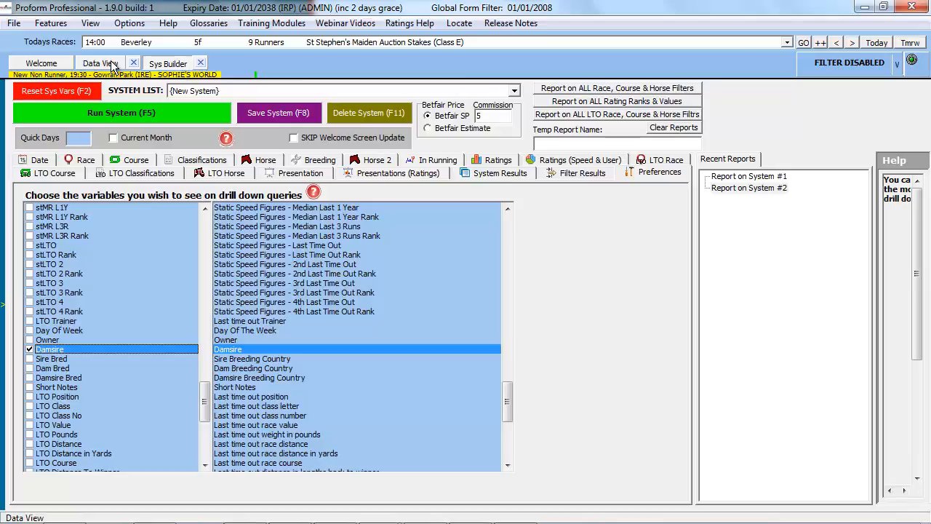
# - Review the Show Columns chooser from the Damsire header in Data View, confirm, and return to Sys Builder
pyautogui.click(99, 64)
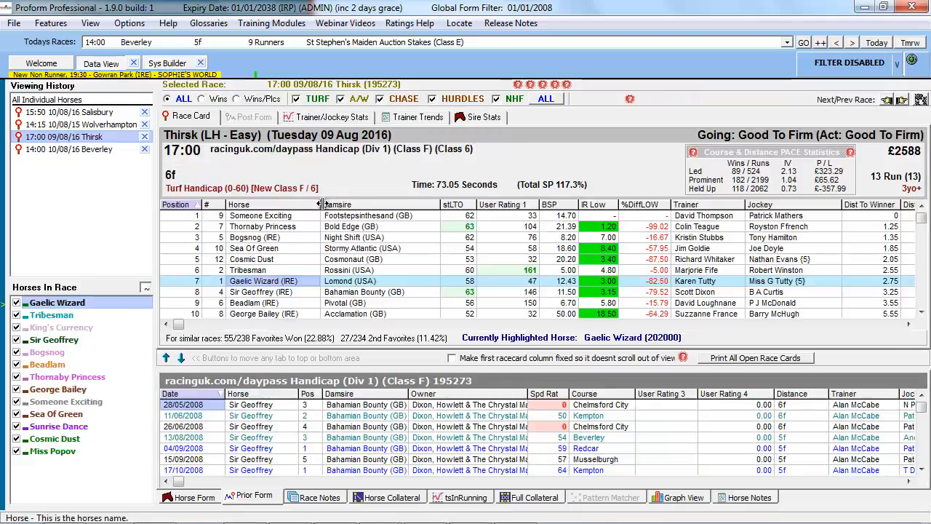
pyautogui.moveTo(353, 211)
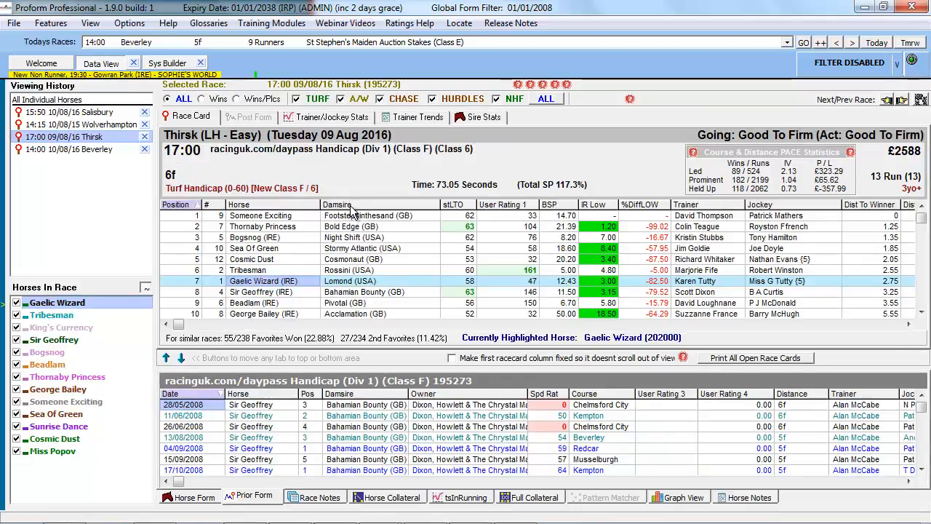
pyautogui.rightClick(338, 211)
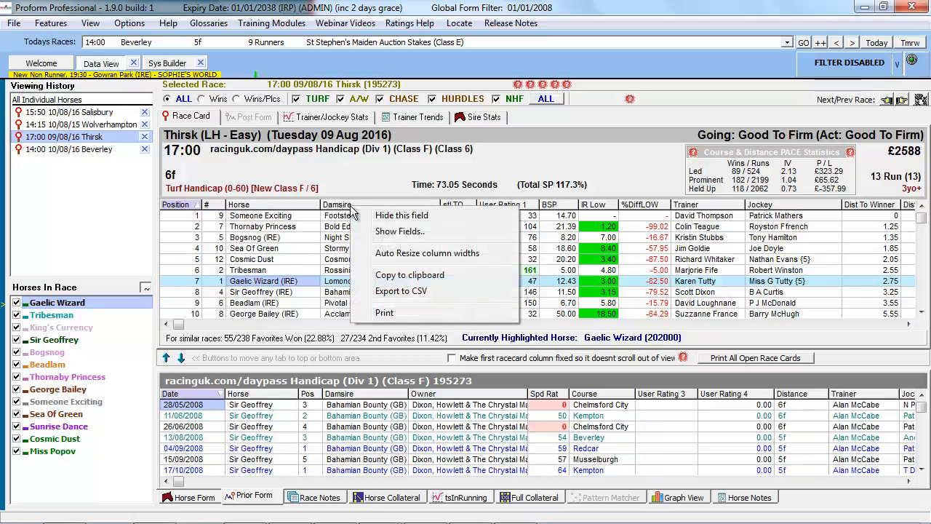
pyautogui.click(399, 230)
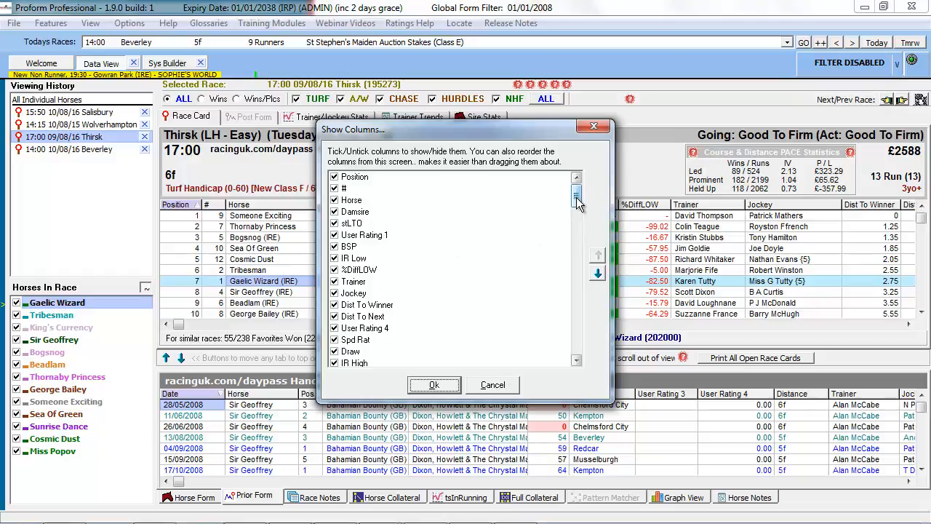
pyautogui.scroll(-3)
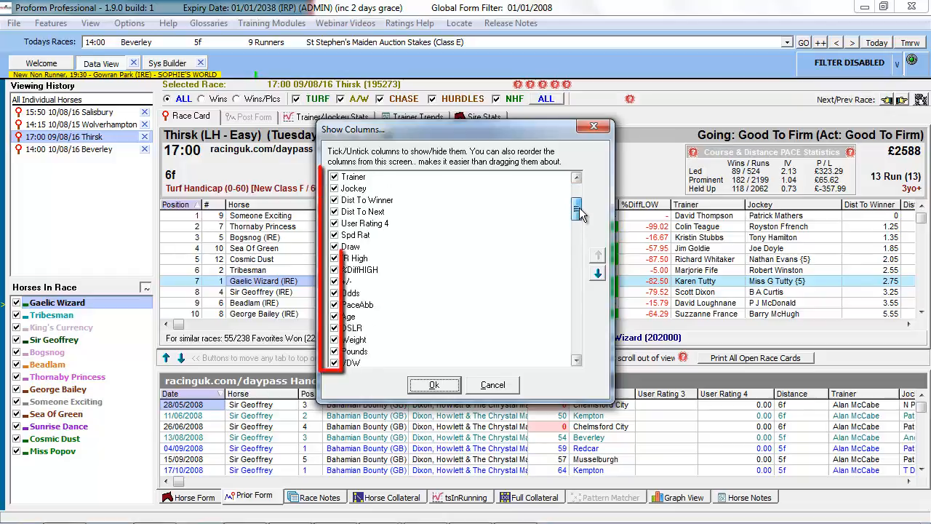
pyautogui.scroll(3)
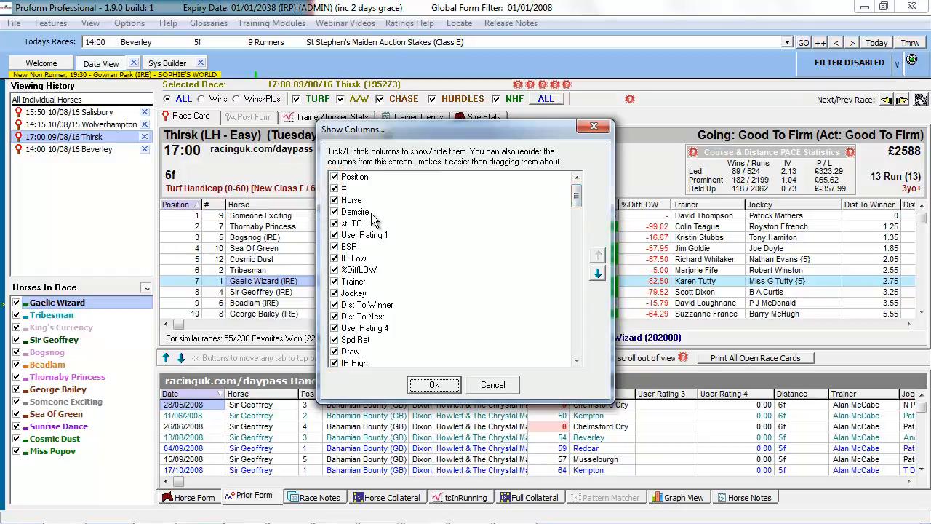
pyautogui.moveTo(400, 292)
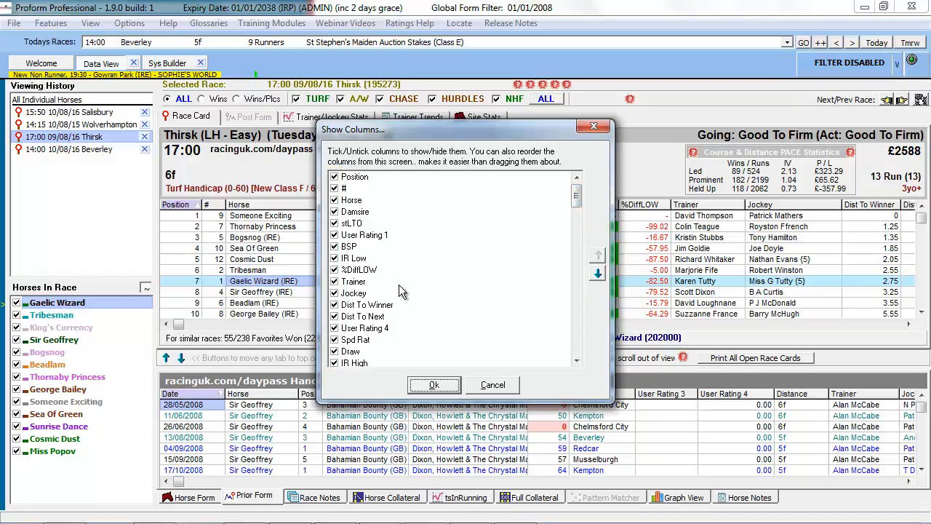
pyautogui.click(434, 384)
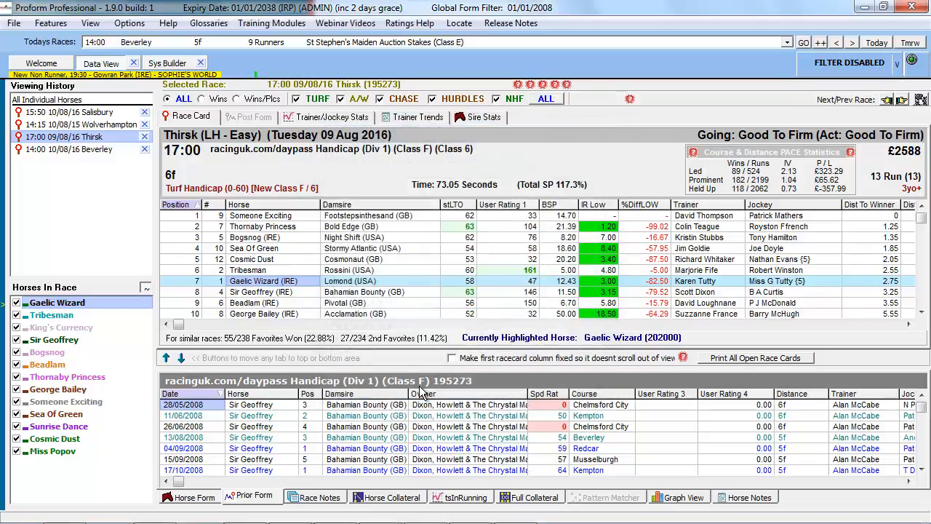
pyautogui.click(167, 64)
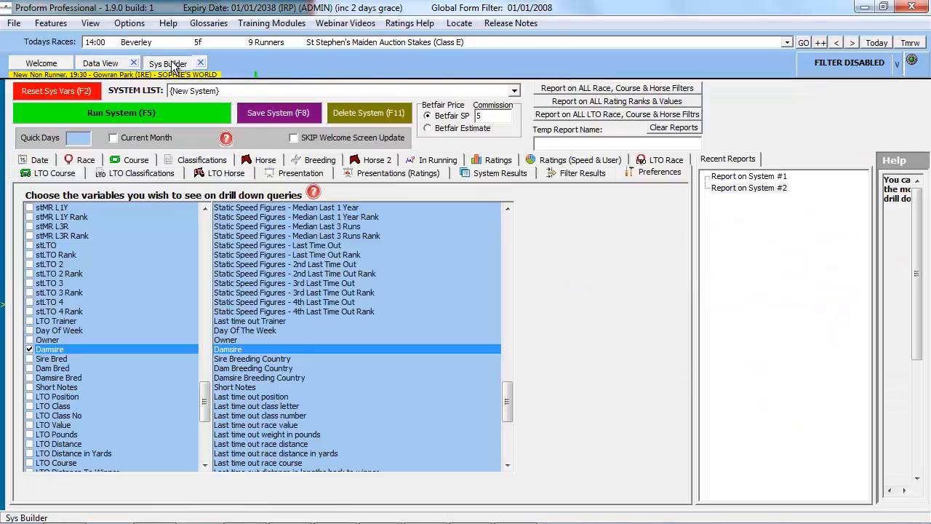